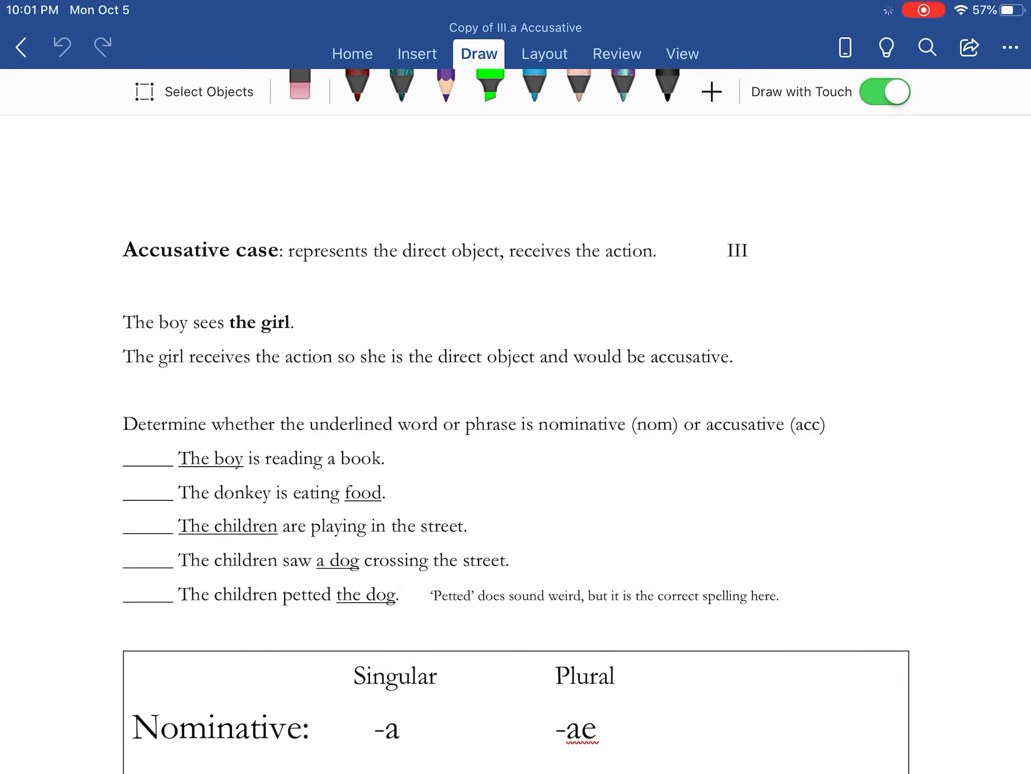
- With the dark red pen, underline 'Accusative case', box 'the girl' and write Subj = Nom, D.O. = Acc
{"action": "left_click", "coordinate": [884, 91]}
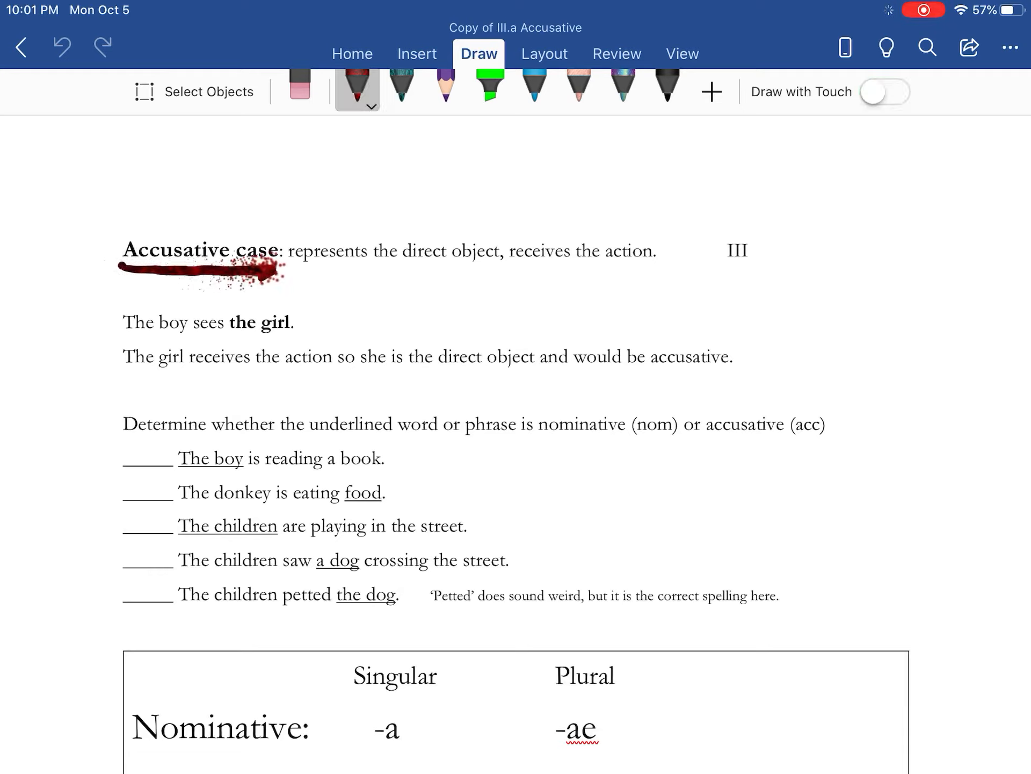
{"action": "left_click", "coordinate": [62, 47]}
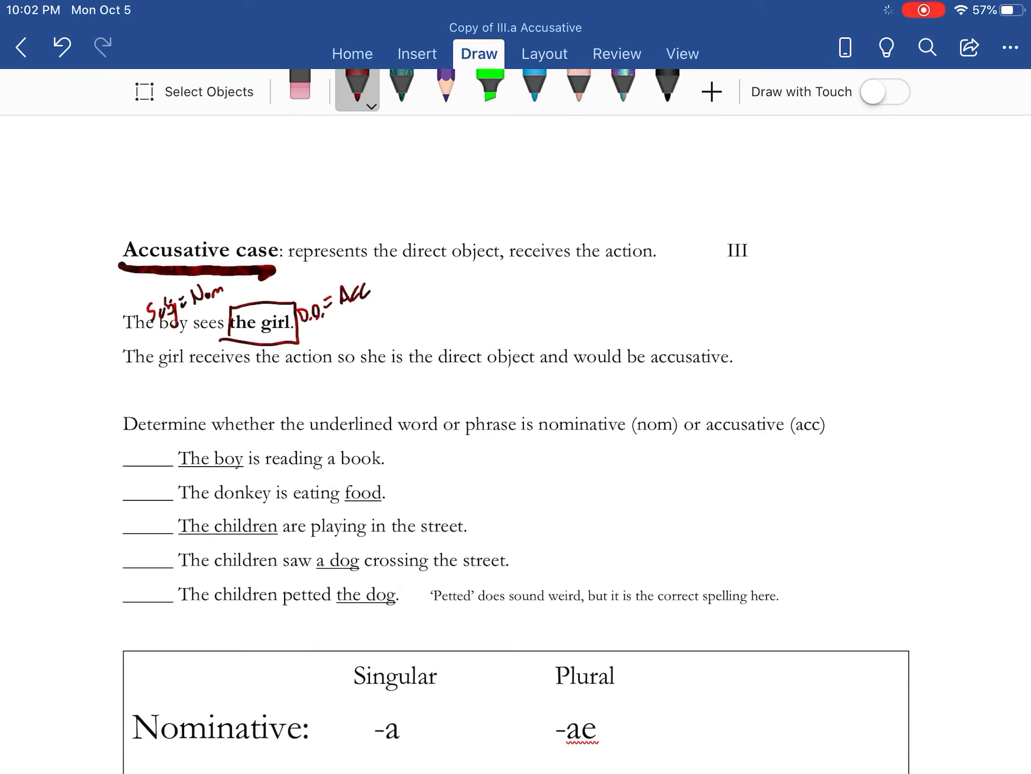
- Answer the five blanks Nom, Acc, Nom, Acc, Acc and note subject/predicate nominative and direct object
{"action": "scroll", "scroll_direction": "down", "scroll_amount": 3}
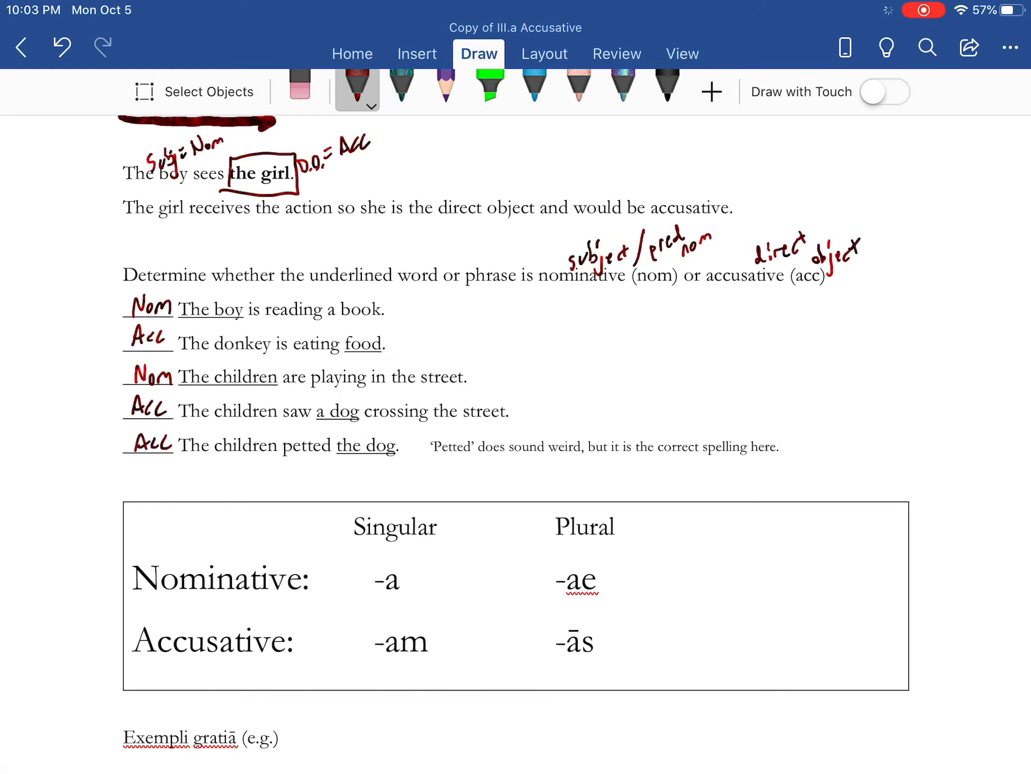
- Note 'subject' and 'predicate nominative' beside Nominative and 'direct object' beside Accusative in the endings table
{"action": "scroll", "scroll_direction": "down", "scroll_amount": 3}
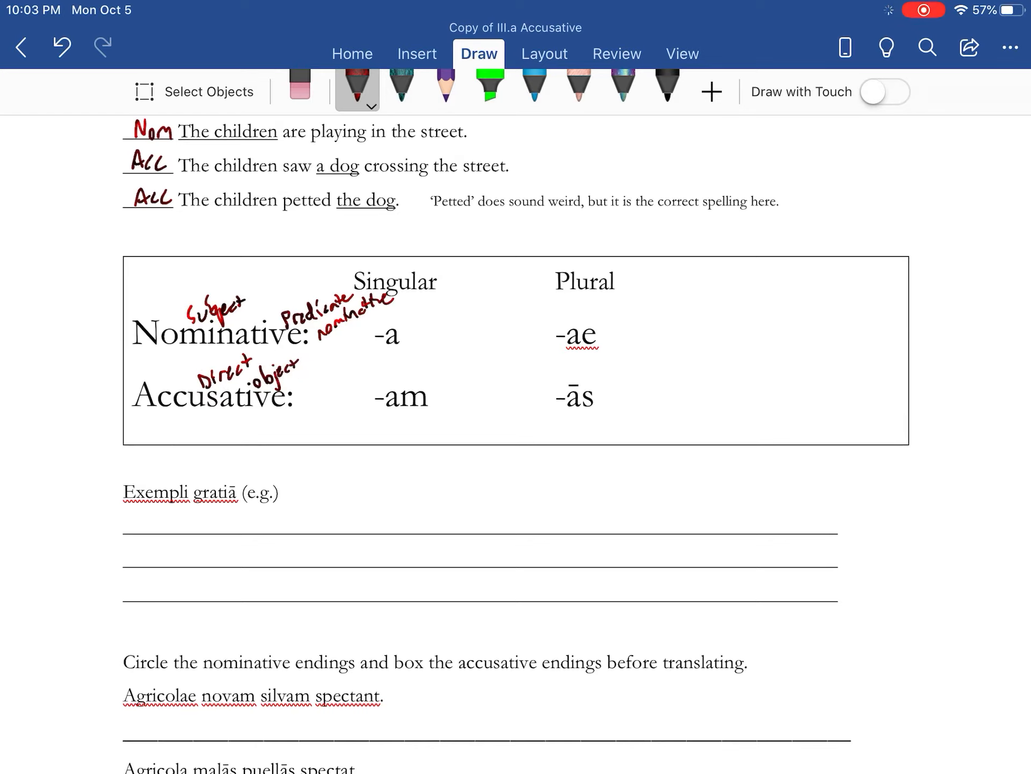
- Underline -am and -ās and write three Anna/Nadia example sentences with Subj/DO labels and translations
{"action": "left_click", "coordinate": [386, 418]}
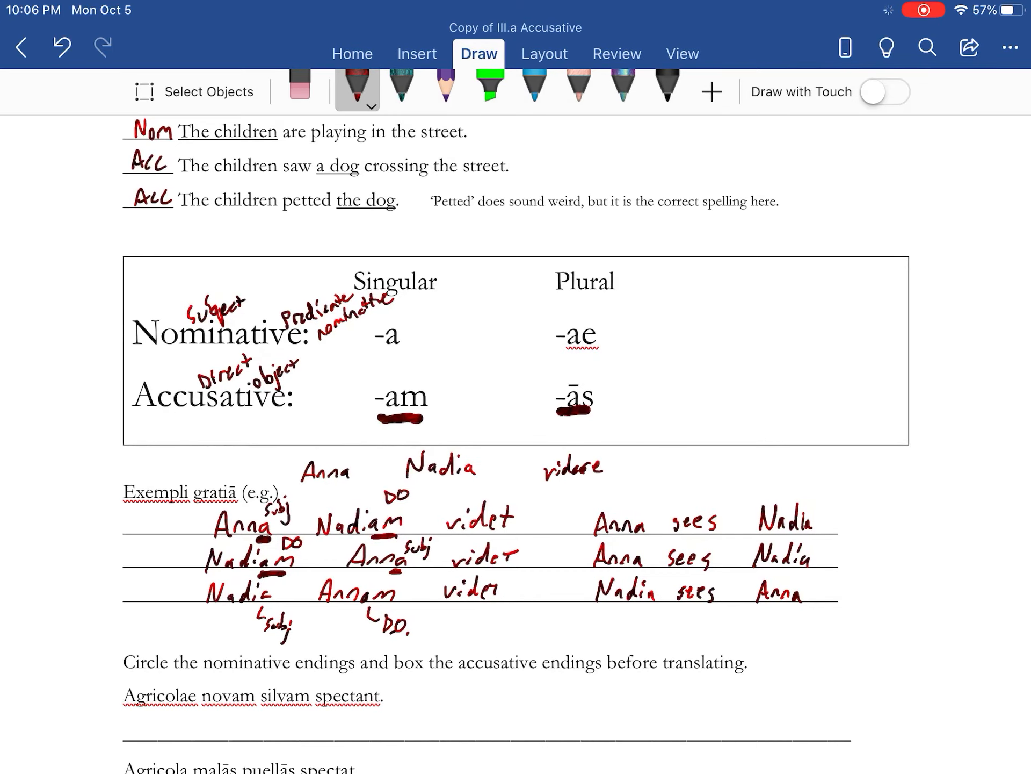
- Circle and box the endings of Agricolae novam silvam spectant and translate: The farmers are looking at the strange forest
{"action": "scroll", "scroll_direction": "down", "scroll_amount": 3}
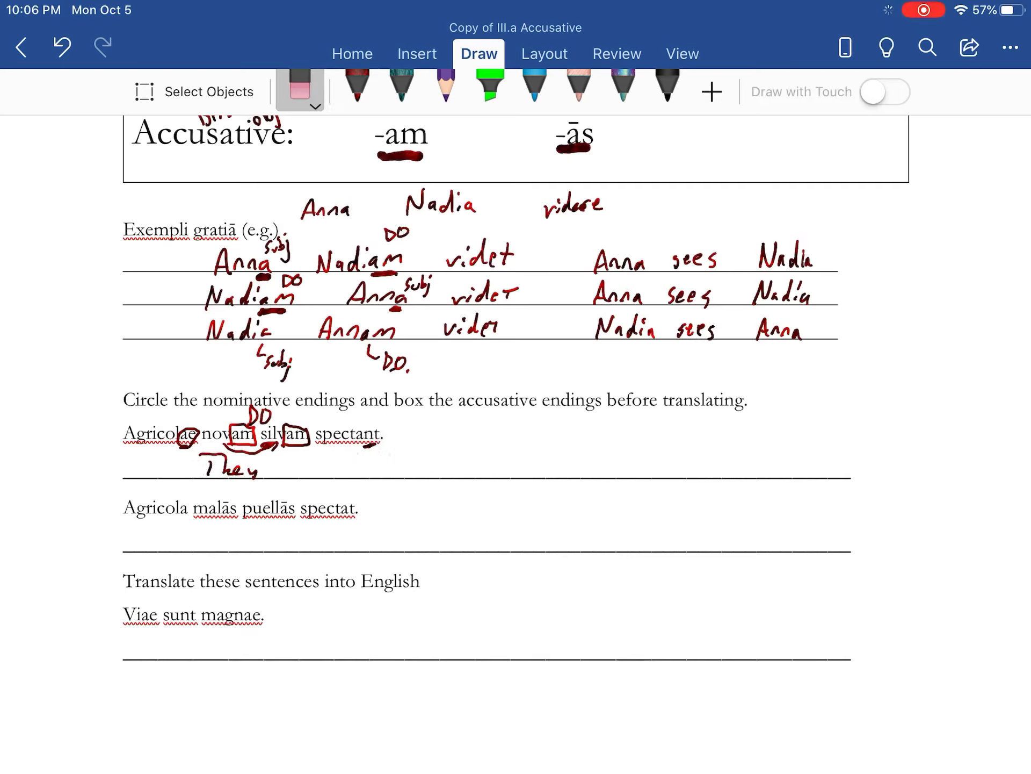
{"action": "left_click", "coordinate": [356, 89]}
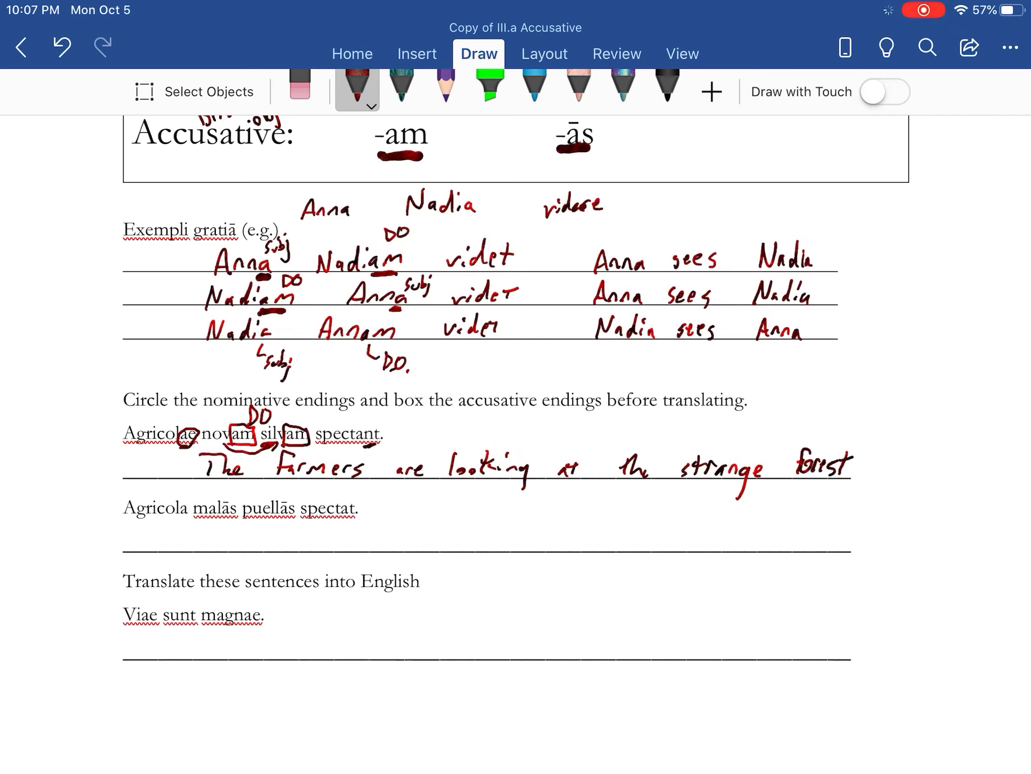
{"action": "left_click", "coordinate": [184, 510]}
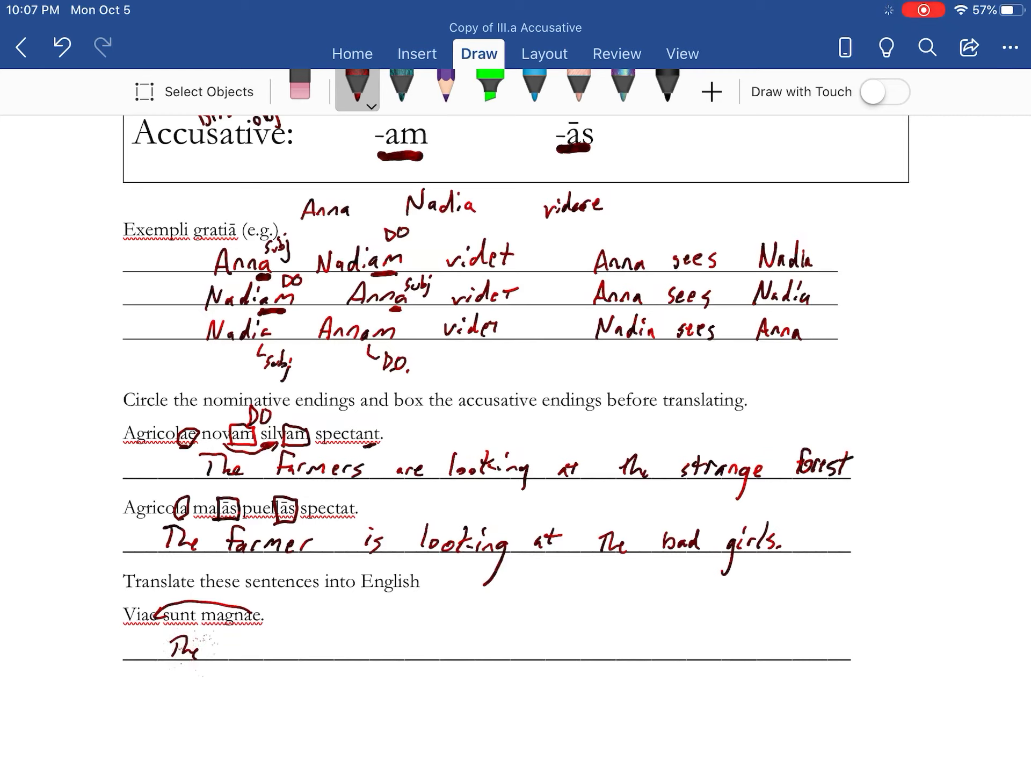
- Write 'The roads are great.' beneath Viae sunt magnae in red ink
{"action": "type", "text": "roads are great."}
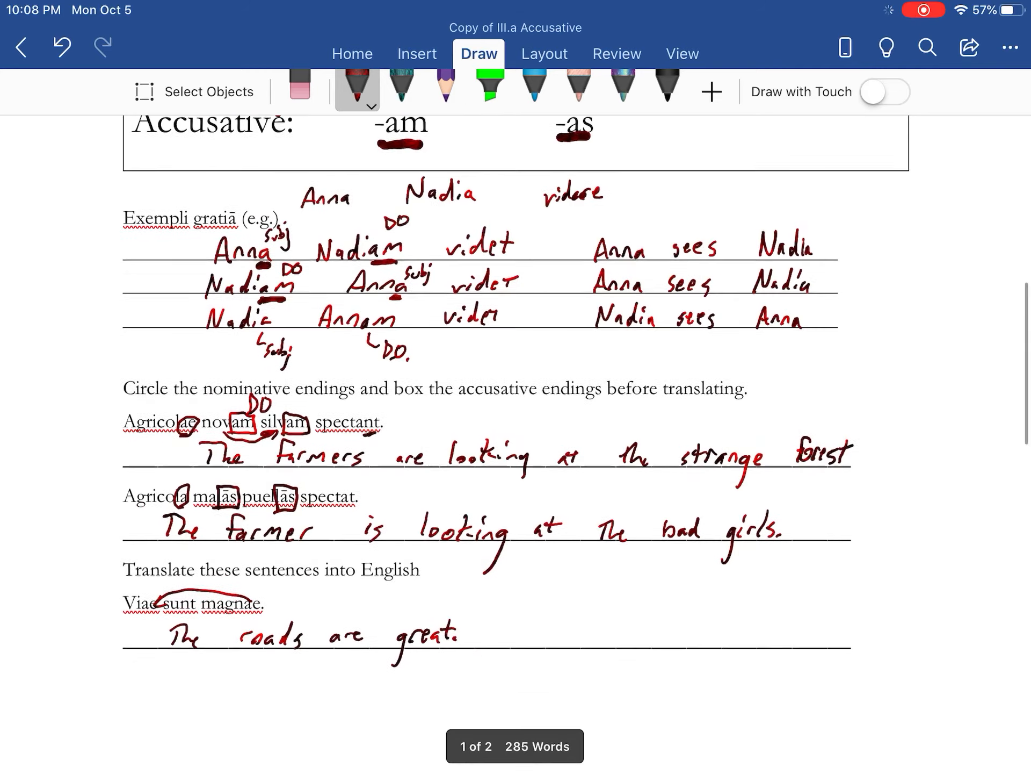
{"action": "scroll", "scroll_direction": "down", "scroll_amount": 3}
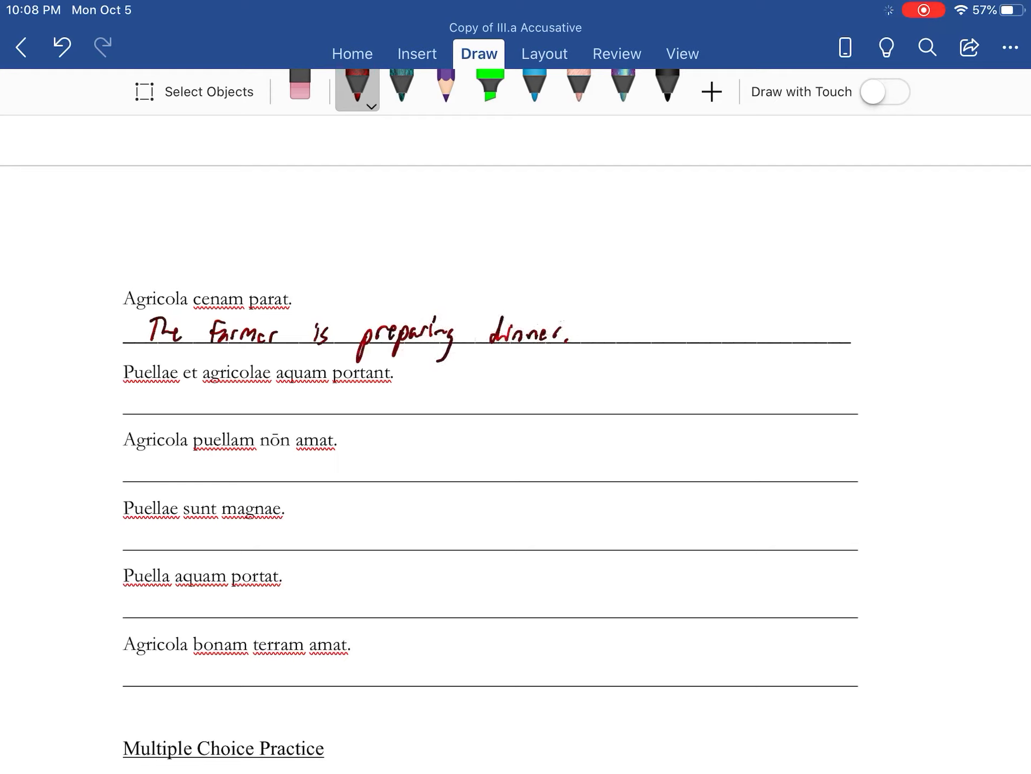
- Translate the farmer preparing dinner, girls and farmers carrying water, and the farmer not loving the girl
{"action": "scroll", "scroll_direction": "down", "scroll_amount": 3}
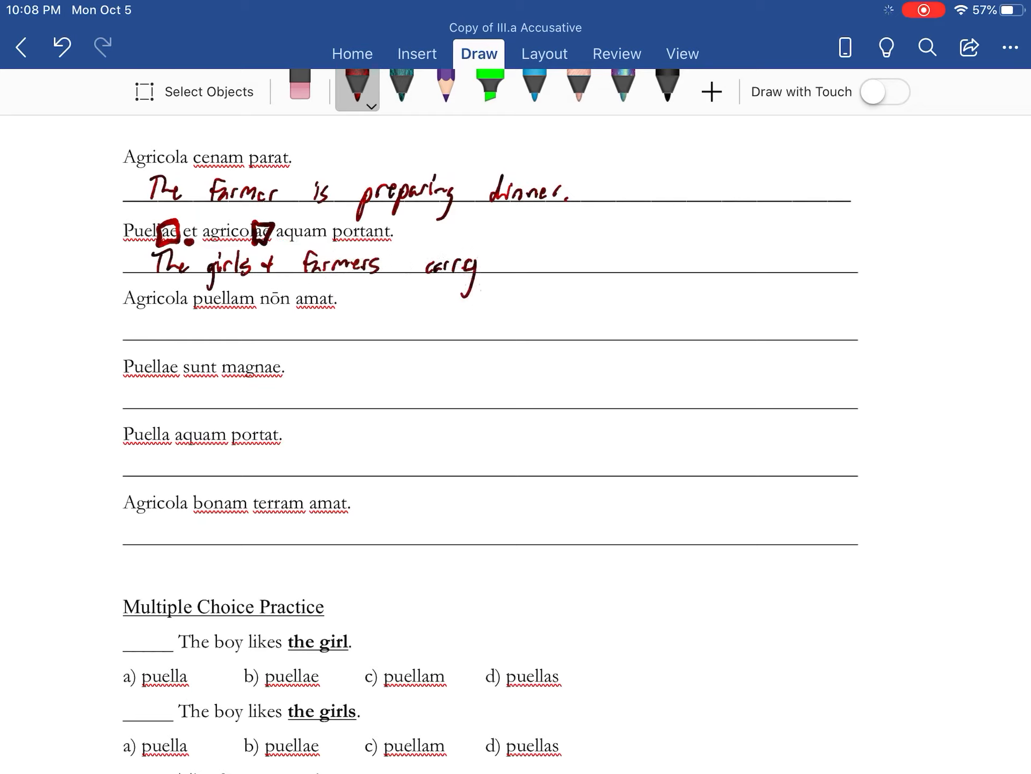
{"action": "left_click", "coordinate": [299, 88]}
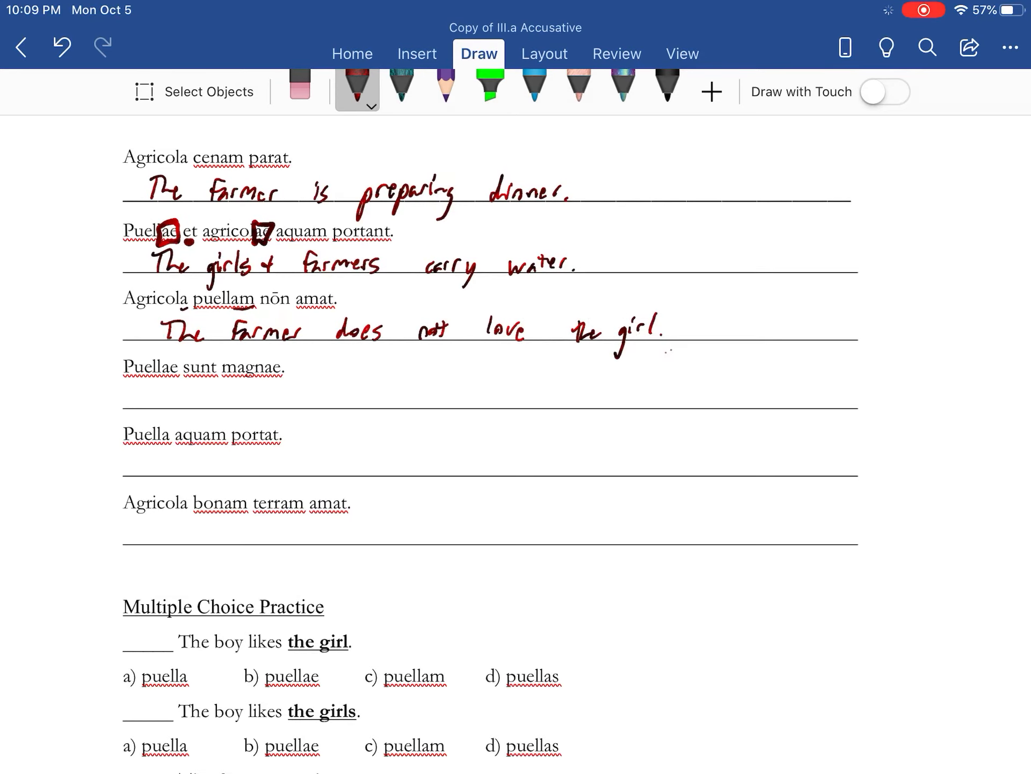
{"action": "scroll", "scroll_direction": "down", "scroll_amount": 3}
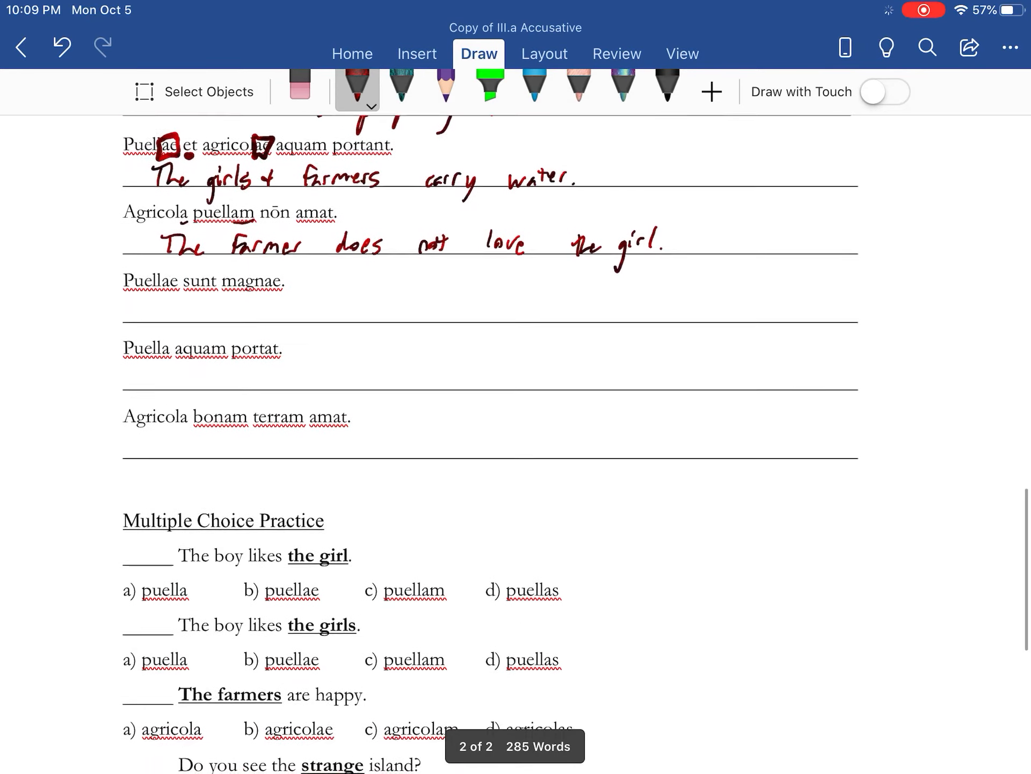
- Translate the remaining three sentences and box the accusative endings of bonam and terram
{"action": "scroll", "scroll_direction": "up", "scroll_amount": 3}
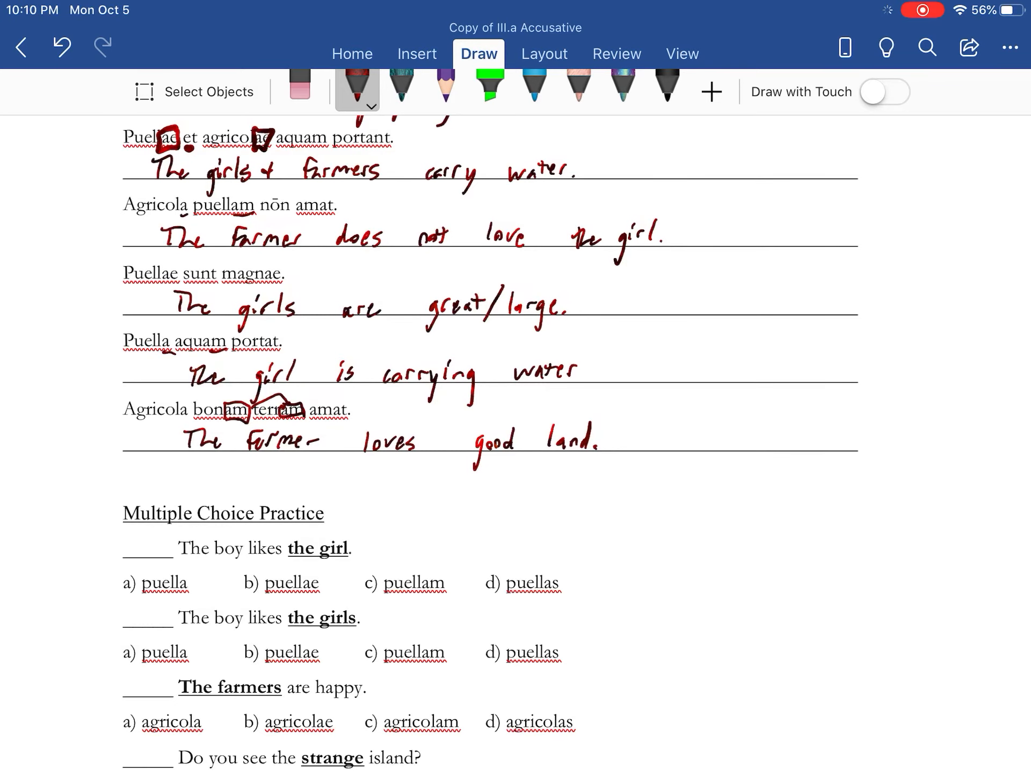
{"action": "scroll", "scroll_direction": "down", "scroll_amount": 3}
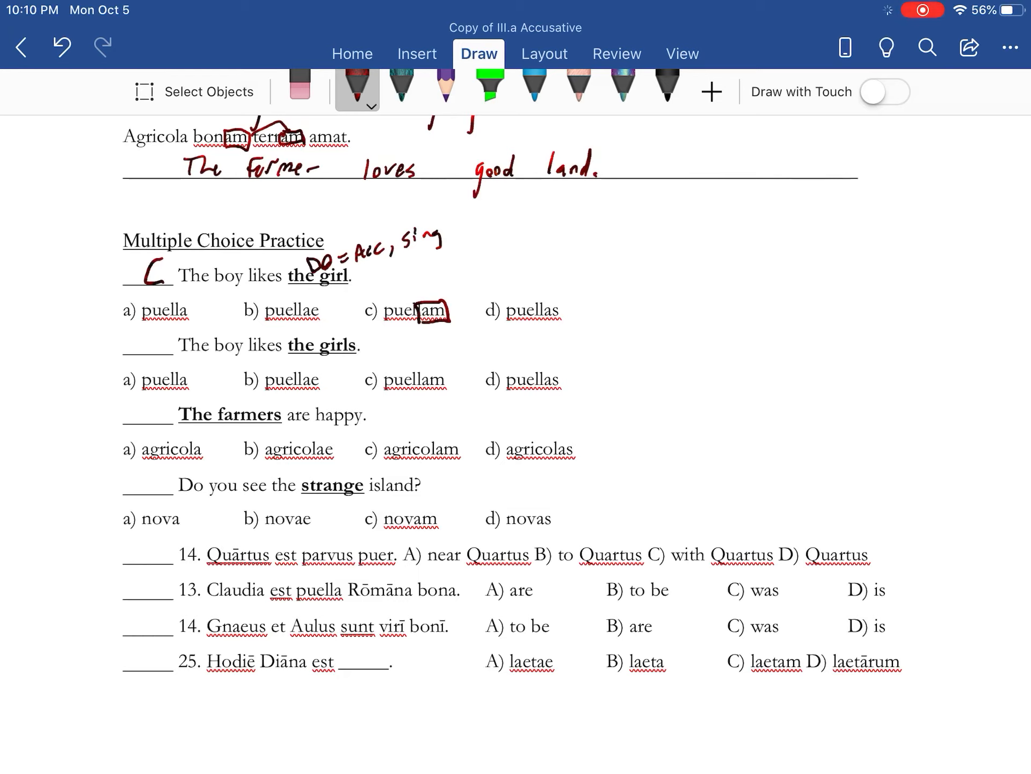
- Answer the first multiple-choice item C, box -am in puellam and note DO = Acc, sing
{"action": "left_click", "coordinate": [310, 332]}
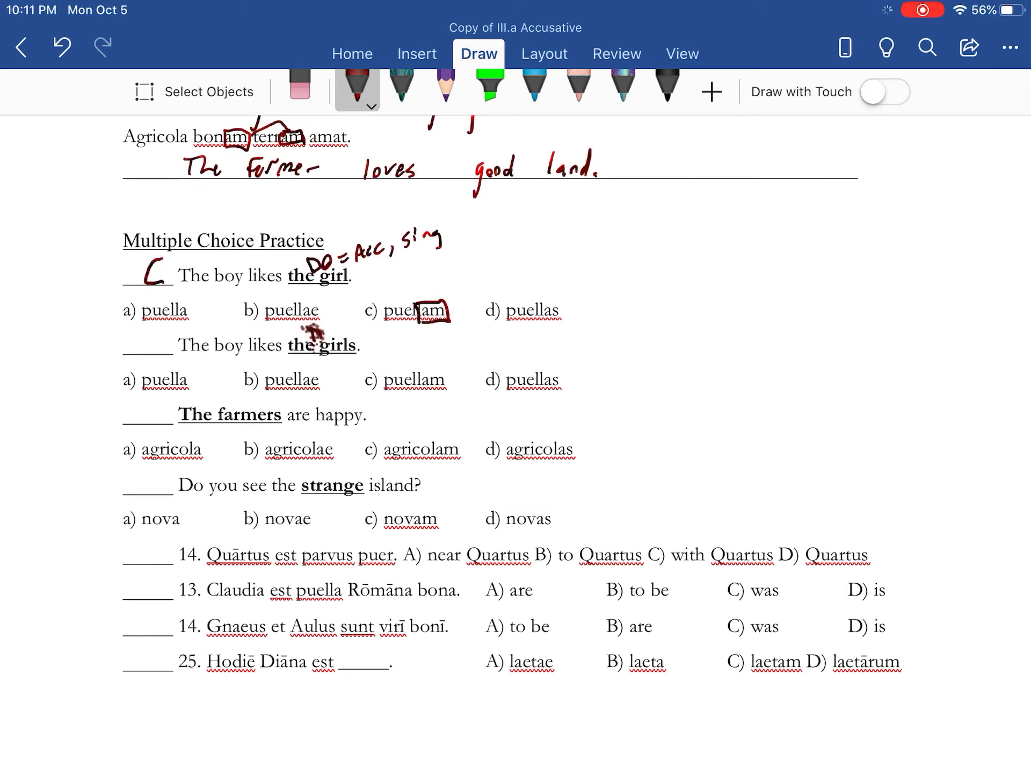